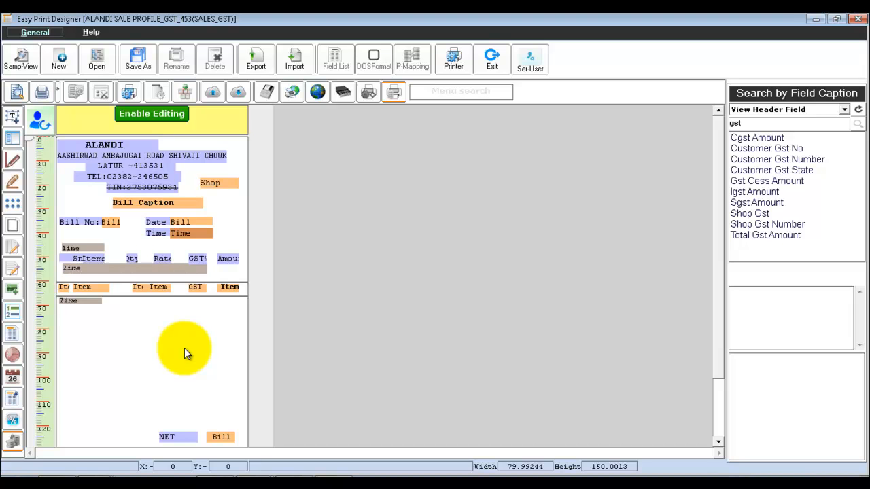
pyautogui.moveTo(190, 334)
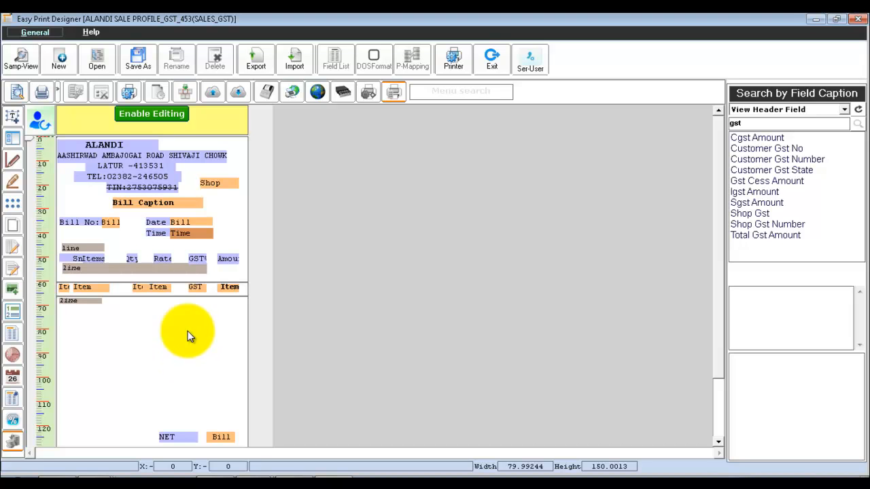
# Preview the current cash bill showing item rows with GST% and amounts
pyautogui.click(22, 58)
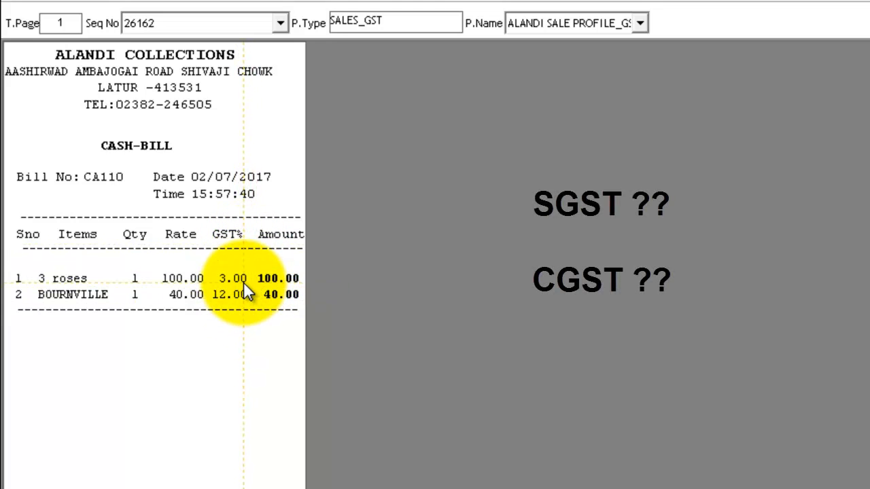
pyautogui.moveTo(244, 294)
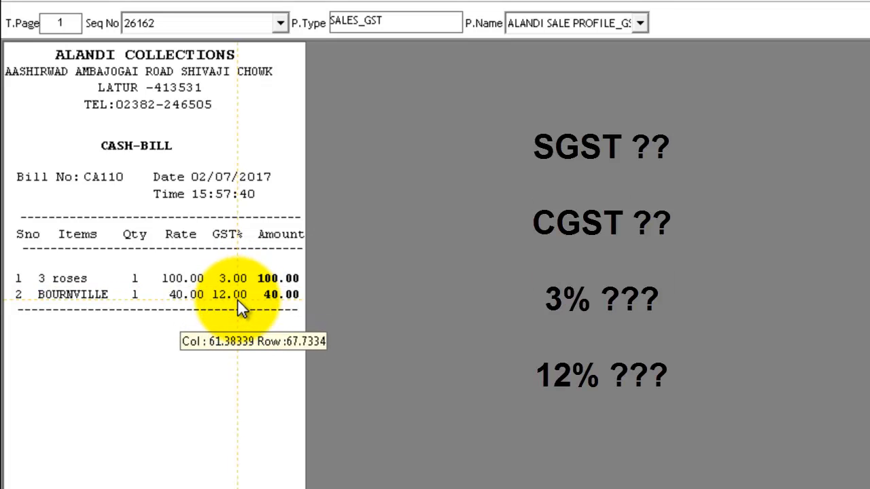
pyautogui.moveTo(272, 288)
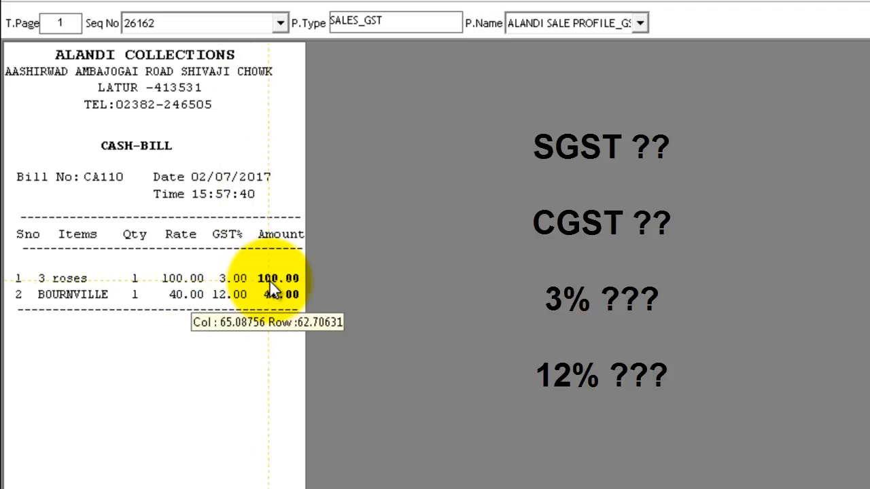
pyautogui.moveTo(245, 306)
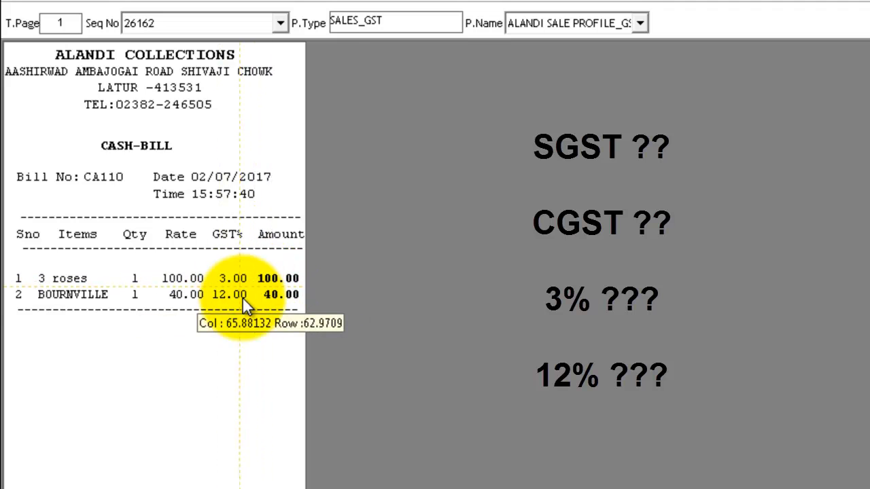
pyautogui.moveTo(246, 294)
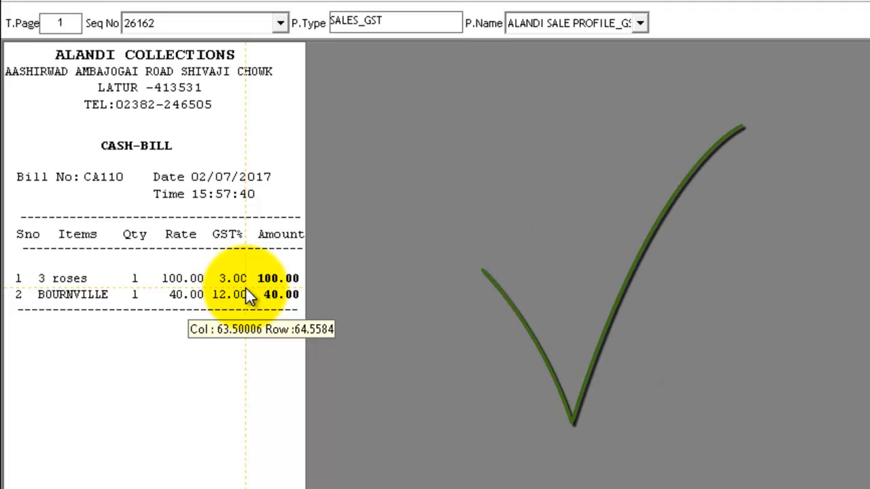
pyautogui.moveTo(238, 353)
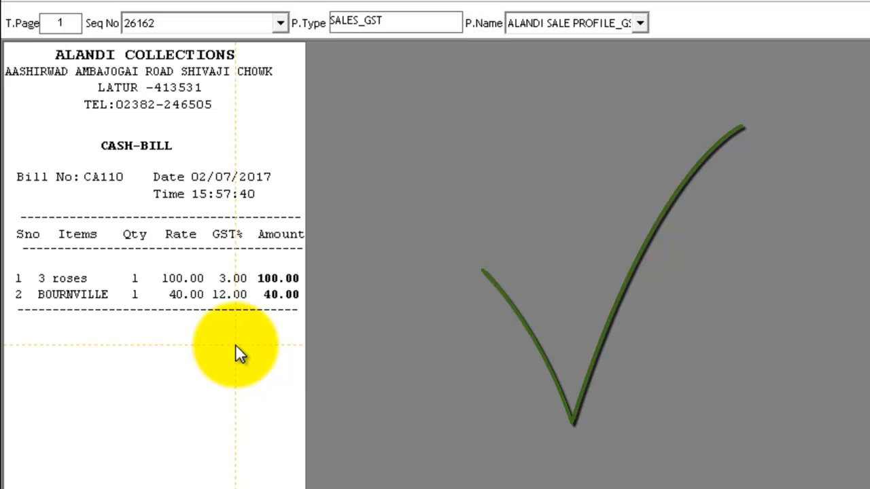
pyautogui.moveTo(238, 354)
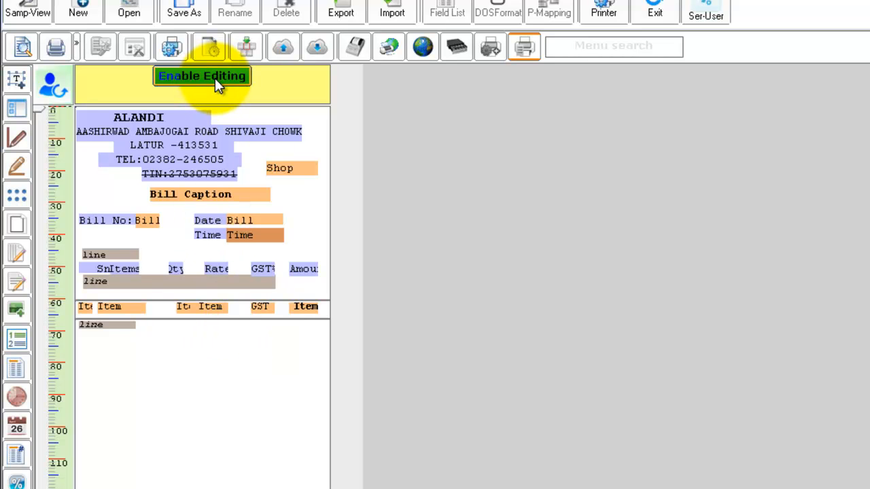
# Enable editing and add two footer labels below the items reading SGST and CGST
pyautogui.click(201, 77)
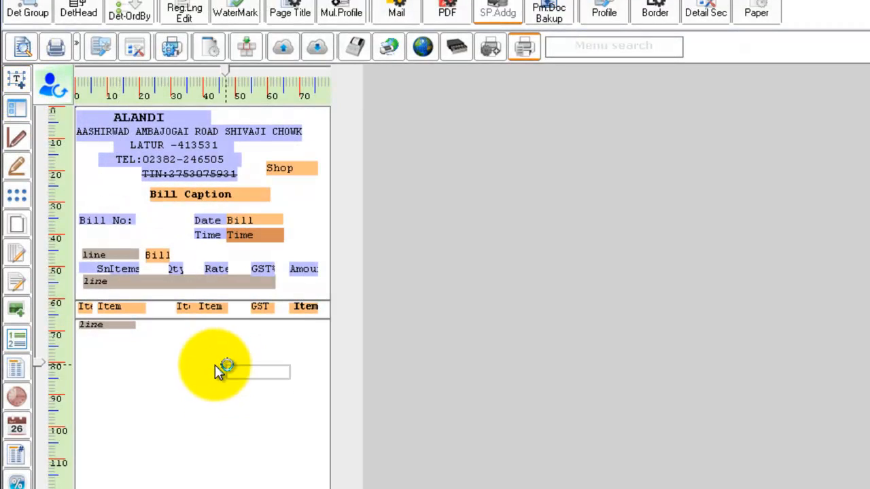
pyautogui.click(17, 81)
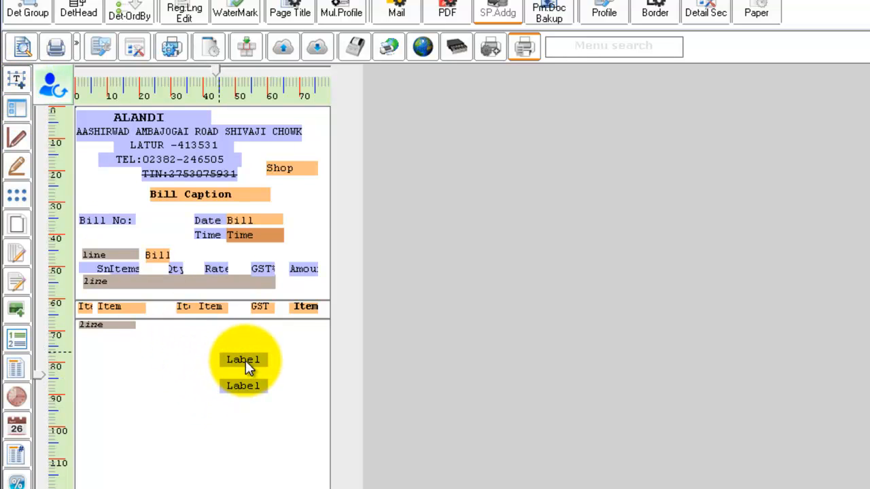
pyautogui.doubleClick(242, 359)
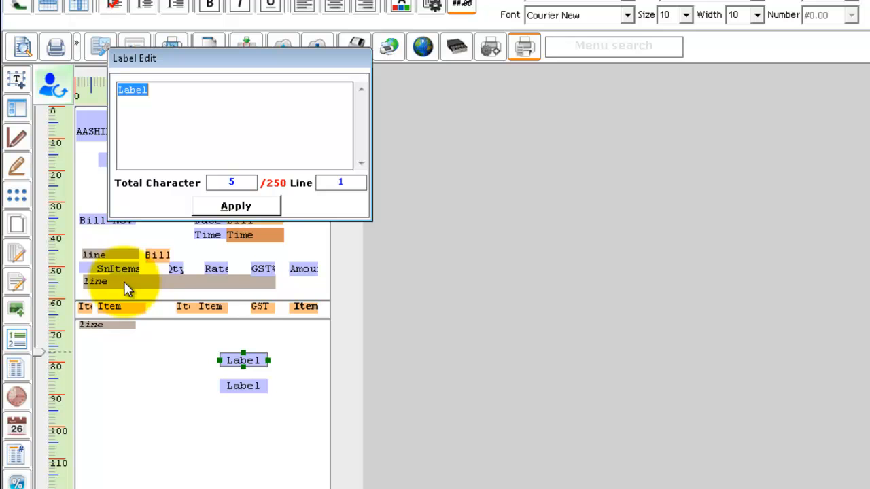
pyautogui.write('SGST')
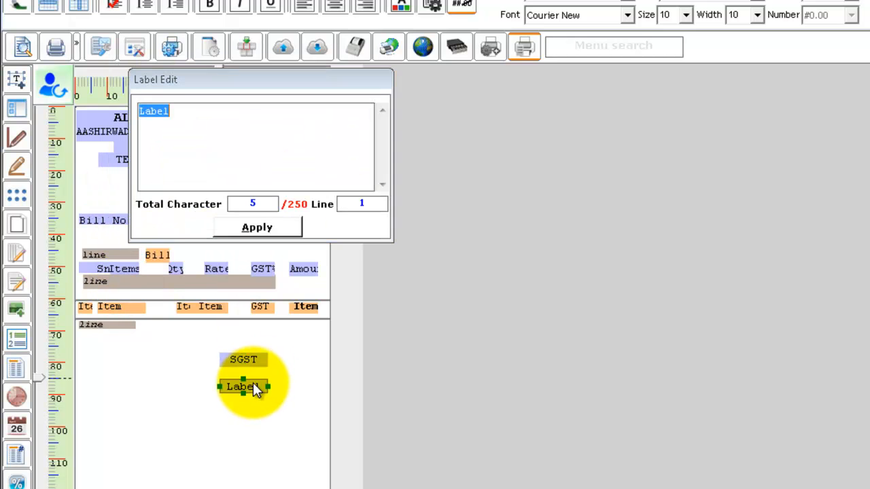
pyautogui.write('CGST')
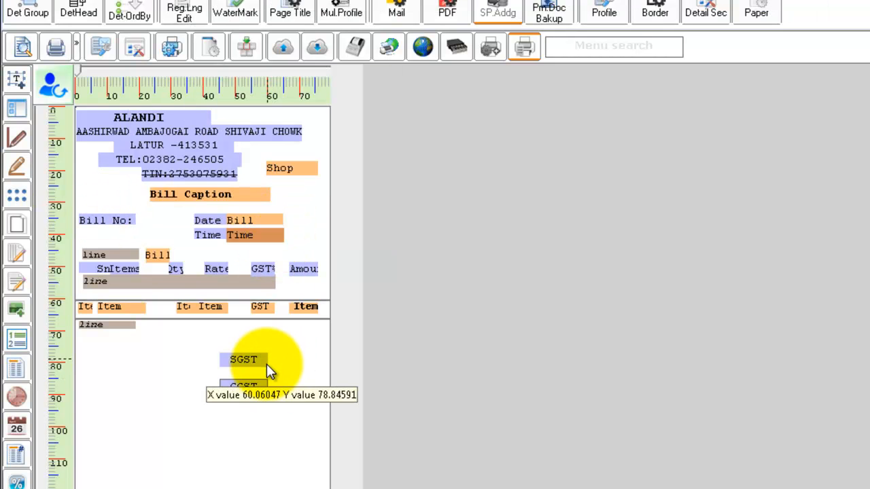
# Search the field list for 'sgst' and place the Sgst Amount and Cgst Amount fields beside their labels
pyautogui.click(243, 359)
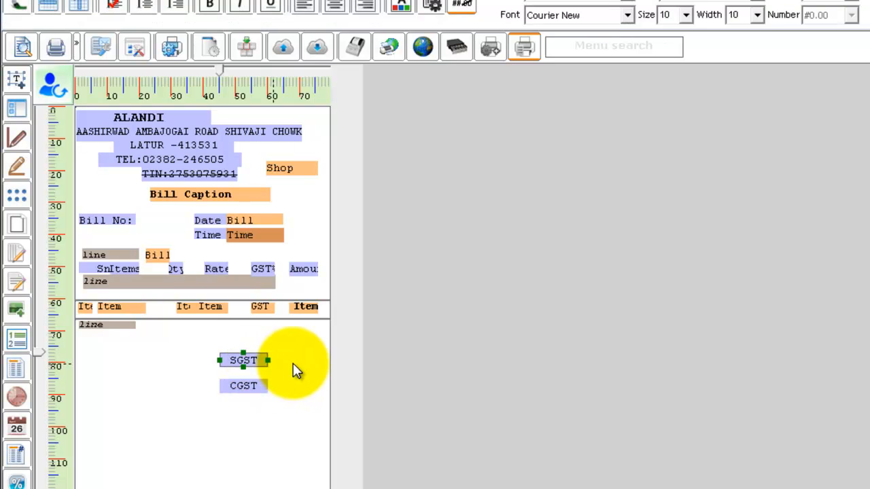
pyautogui.click(243, 386)
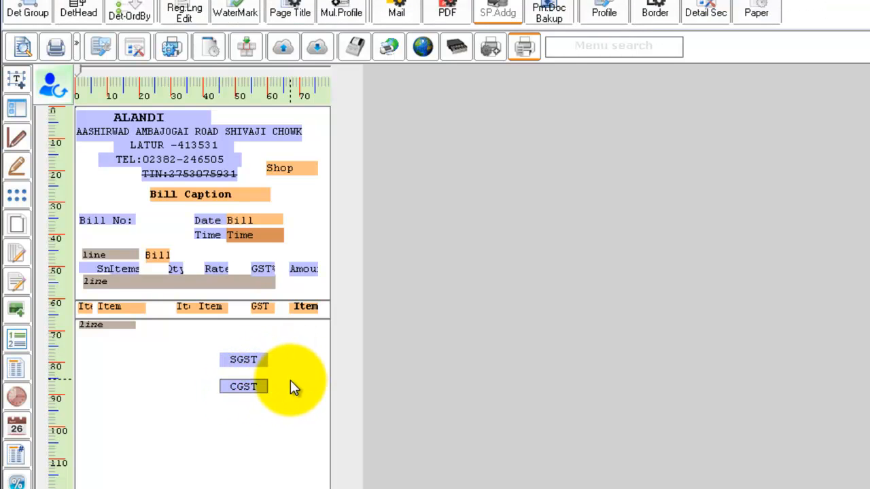
pyautogui.doubleClick(242, 386)
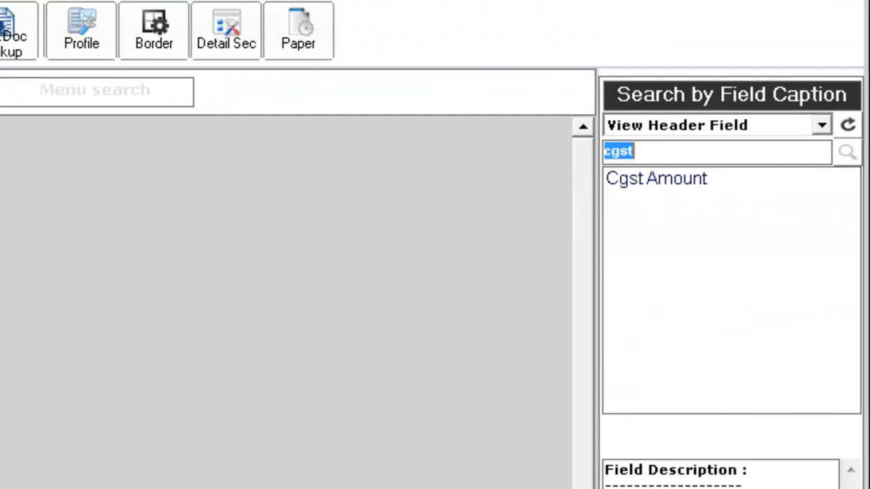
pyautogui.write('sgst')
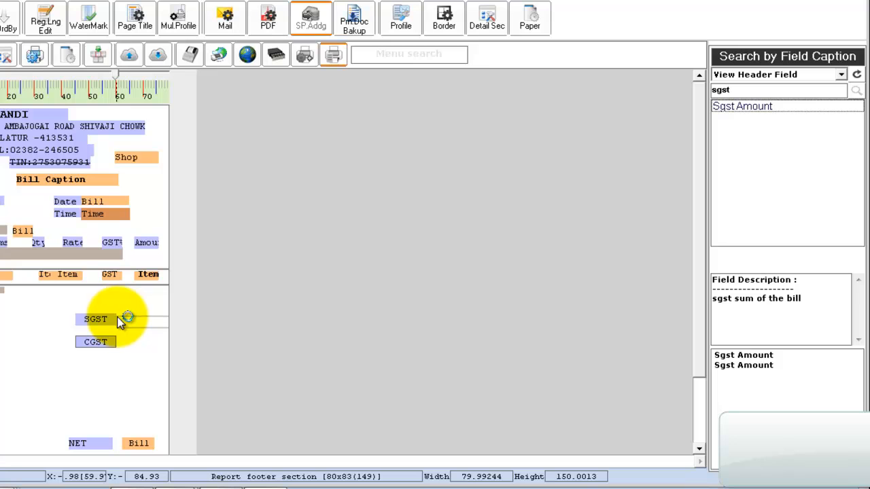
pyautogui.click(134, 319)
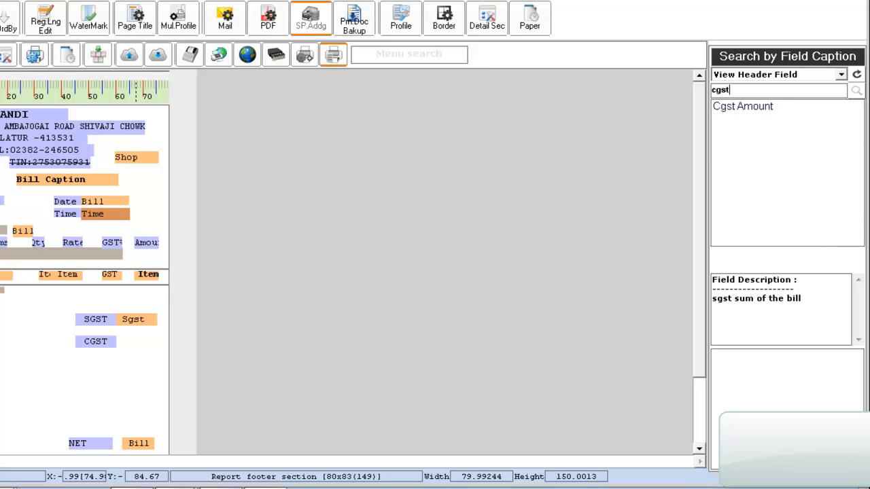
pyautogui.moveTo(757, 111)
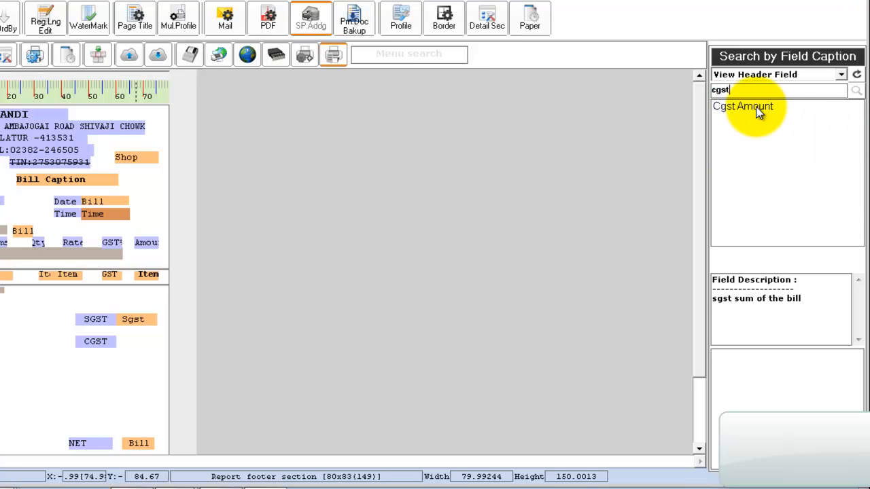
pyautogui.click(743, 106)
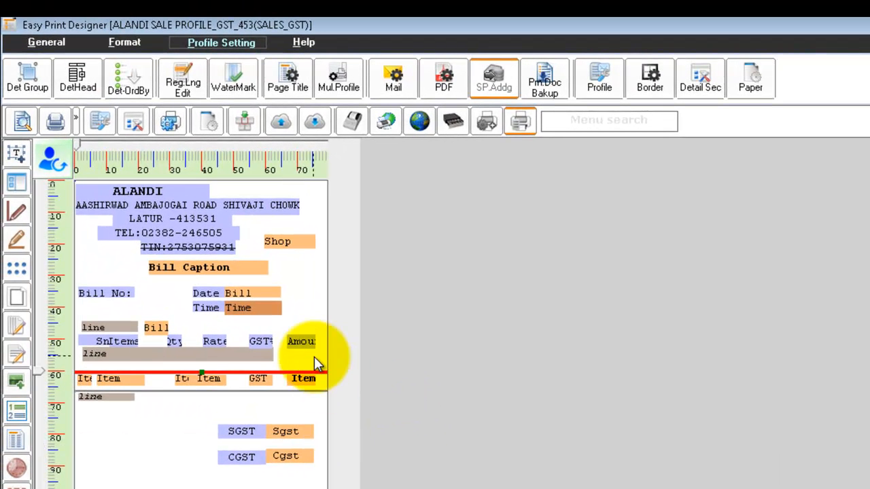
pyautogui.moveTo(75, 456)
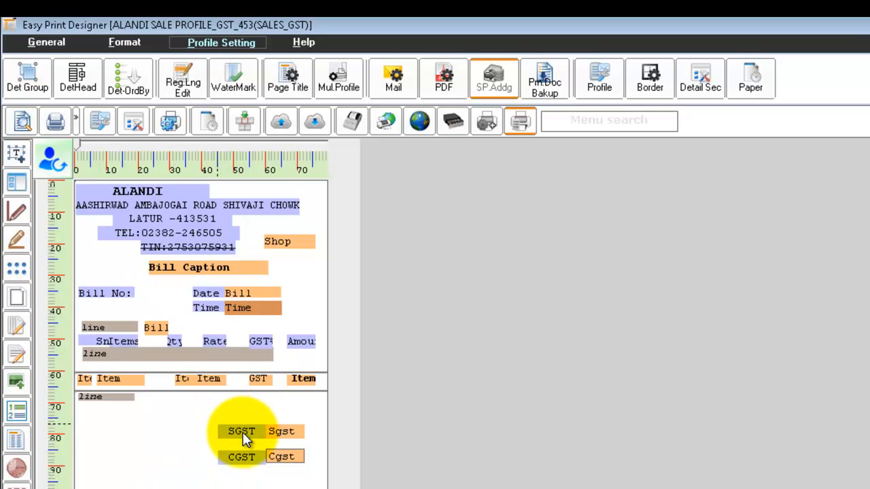
# Apply the format toolbar setting to the SGST label, Sgst amount, CGST label and Cgst amount
pyautogui.click(125, 42)
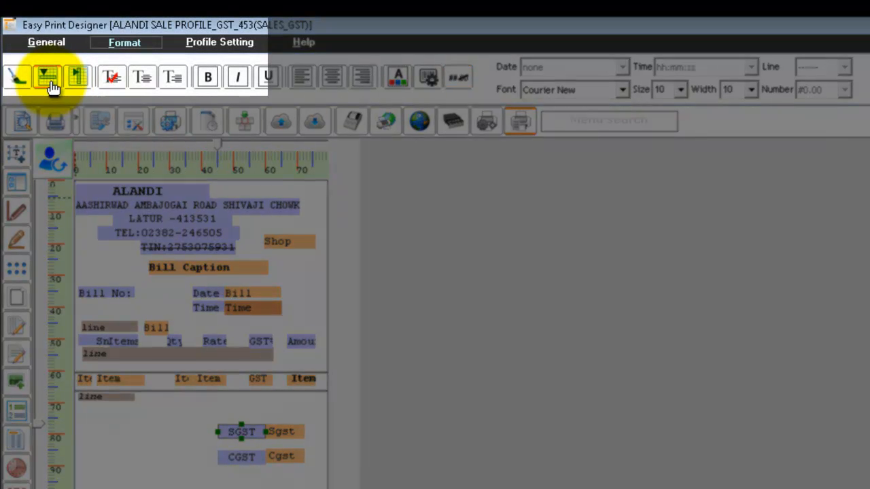
pyautogui.moveTo(46, 76)
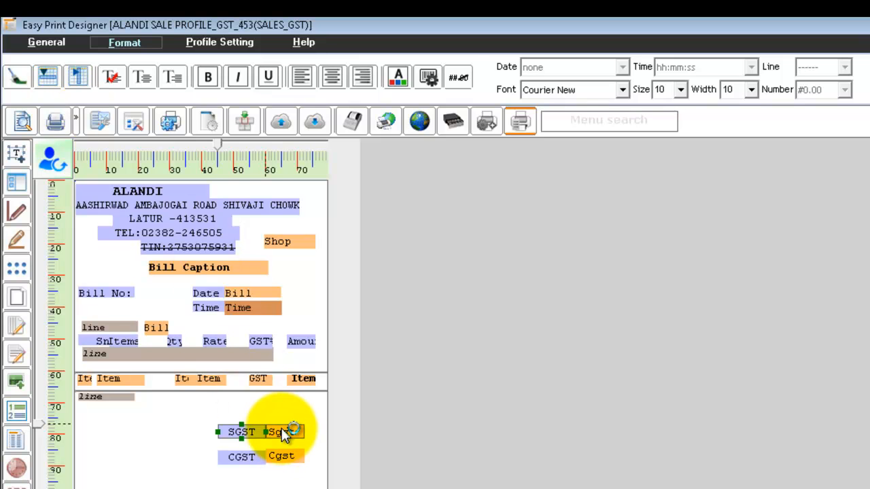
pyautogui.click(219, 42)
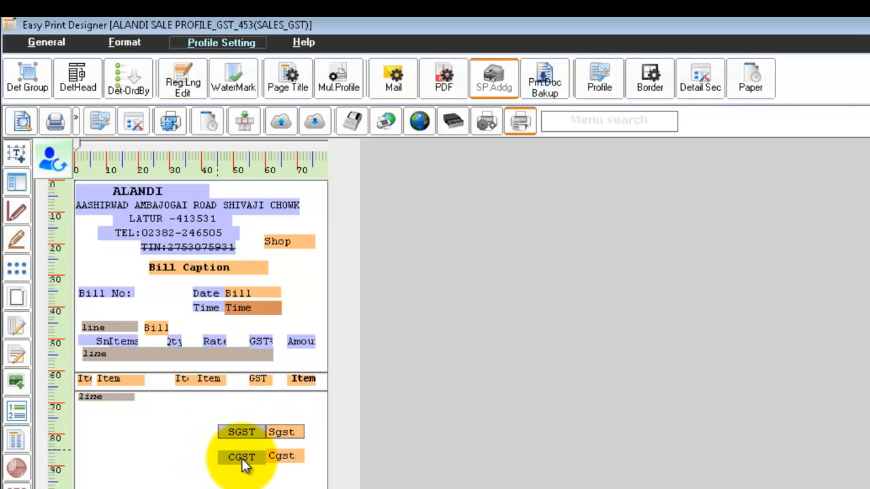
pyautogui.click(242, 456)
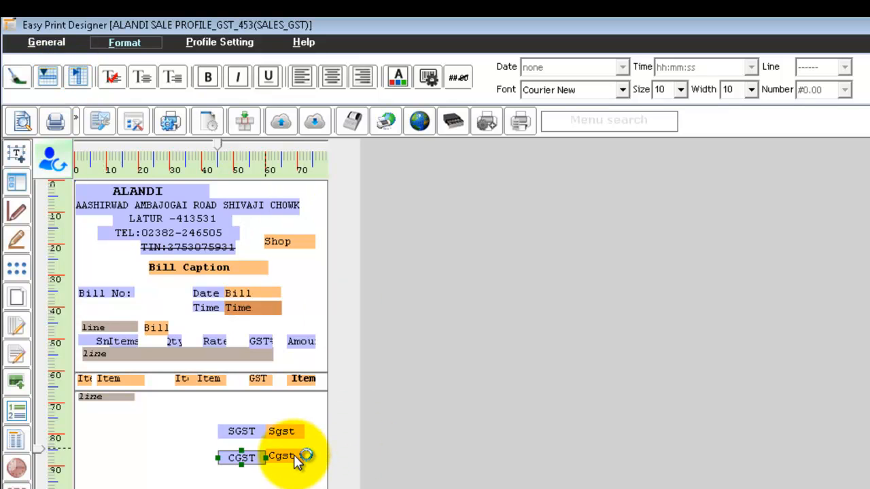
pyautogui.click(218, 42)
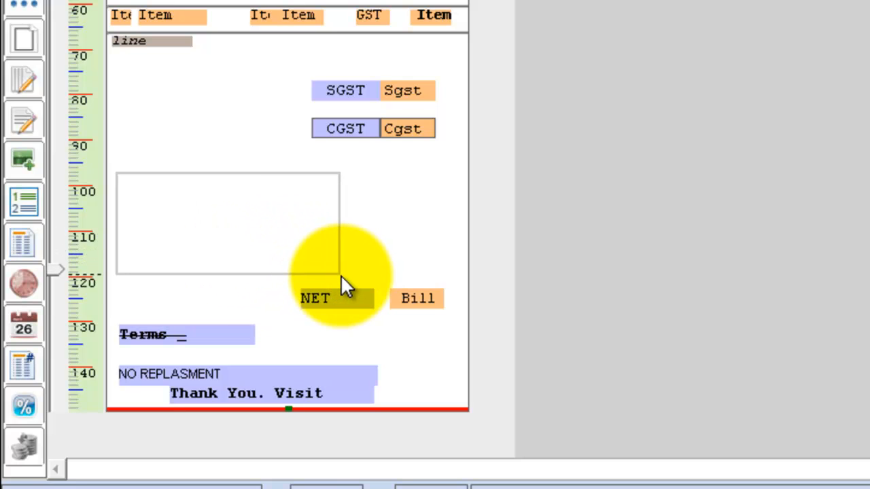
# Mark out an empty tax summary box below the CGST line beside the NET total
pyautogui.click(231, 225)
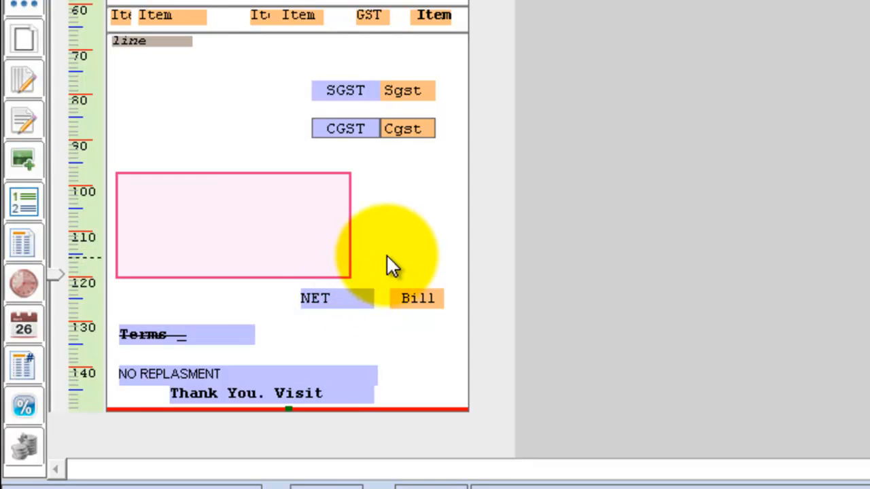
pyautogui.moveTo(156, 204)
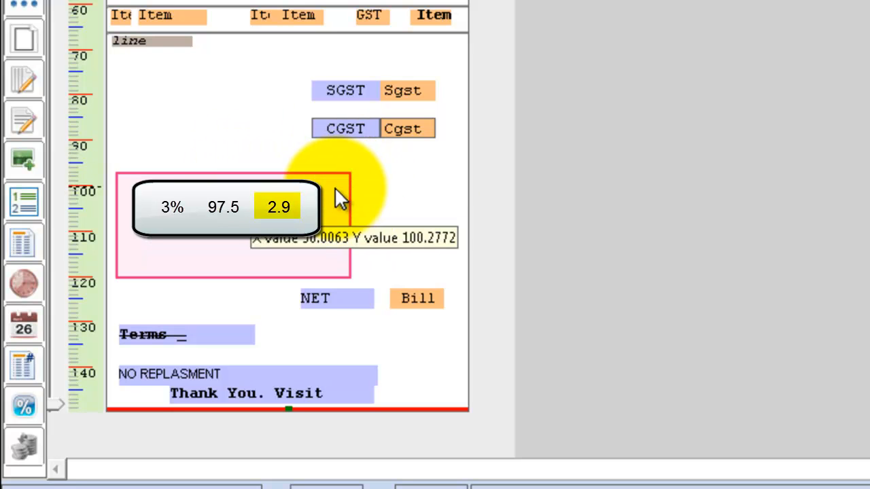
pyautogui.moveTo(397, 203)
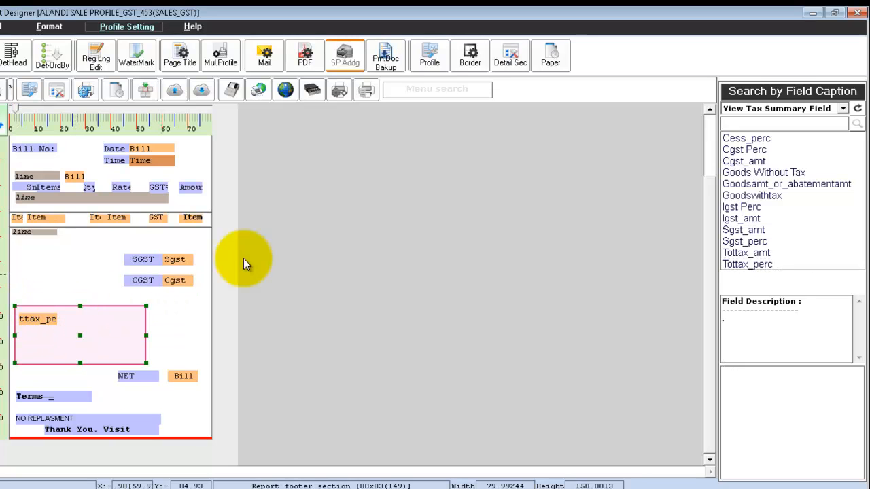
pyautogui.moveTo(772, 179)
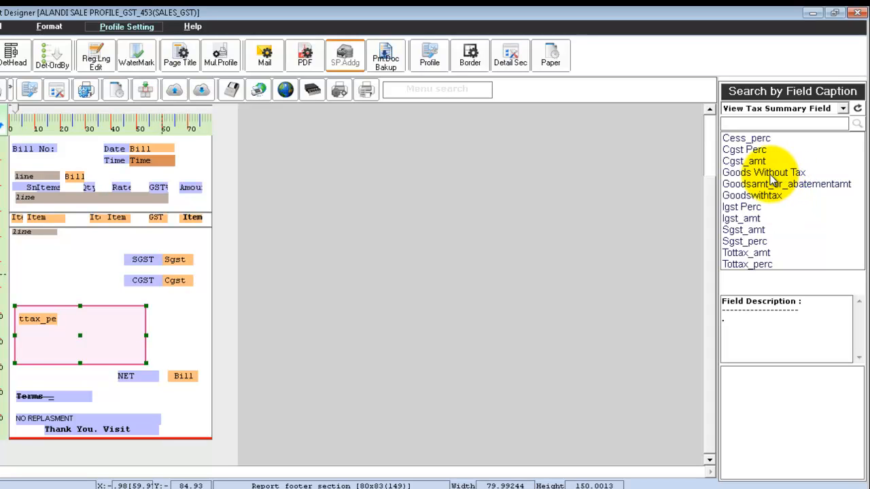
# Drop the Goods Without Tax and Ttax_amt fields into the tax summary section
pyautogui.click(764, 171)
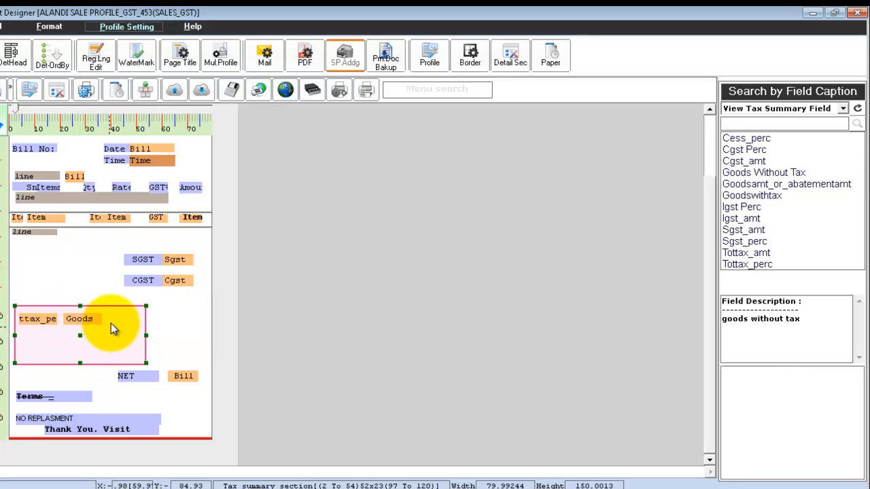
pyautogui.moveTo(117, 325)
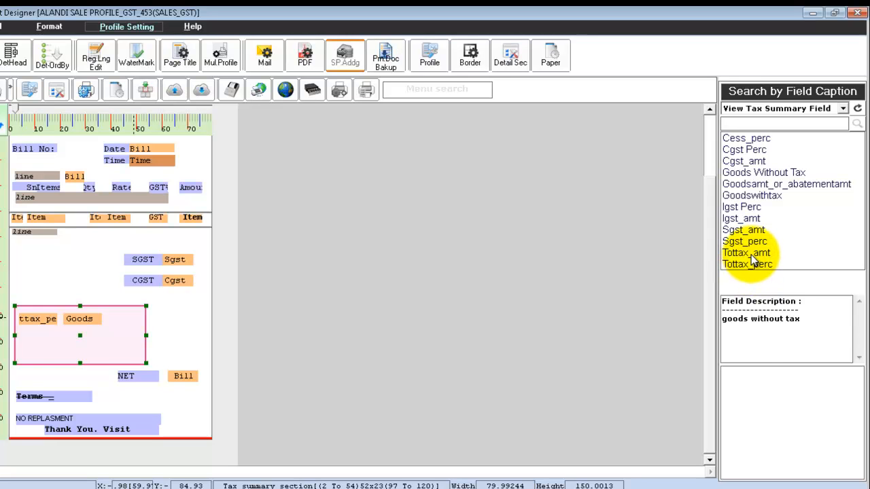
pyautogui.click(747, 252)
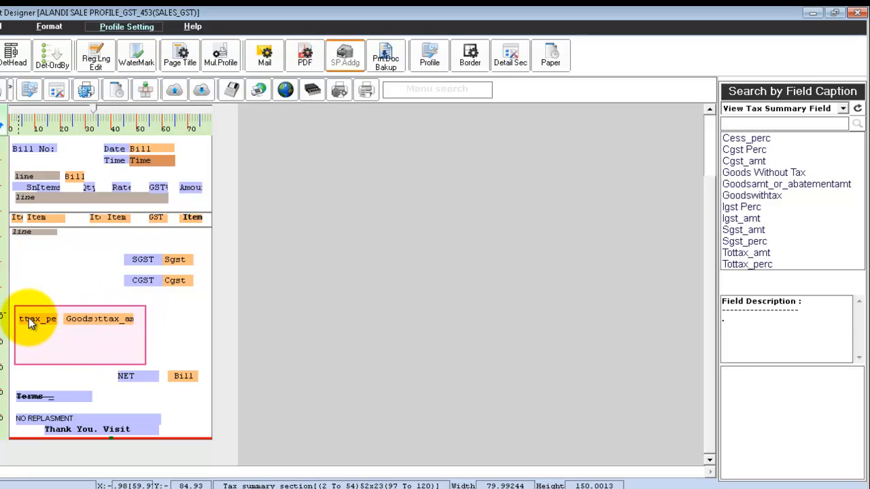
pyautogui.moveTo(136, 330)
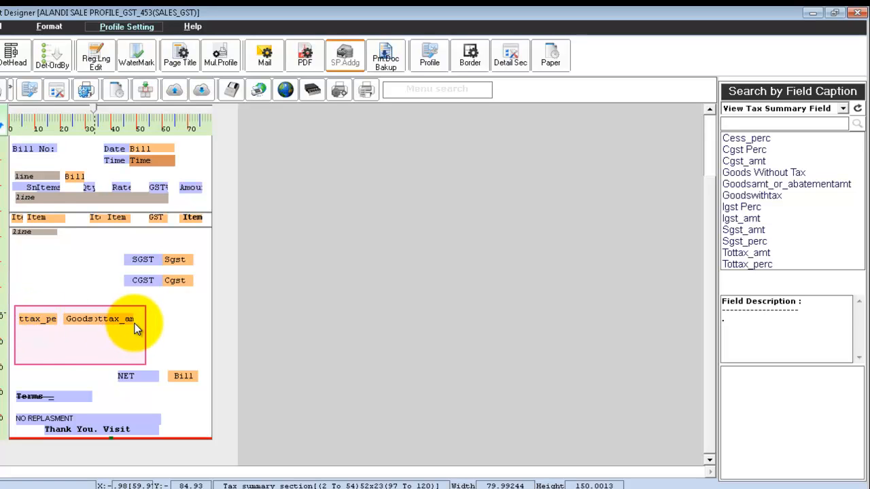
pyautogui.moveTo(41, 319)
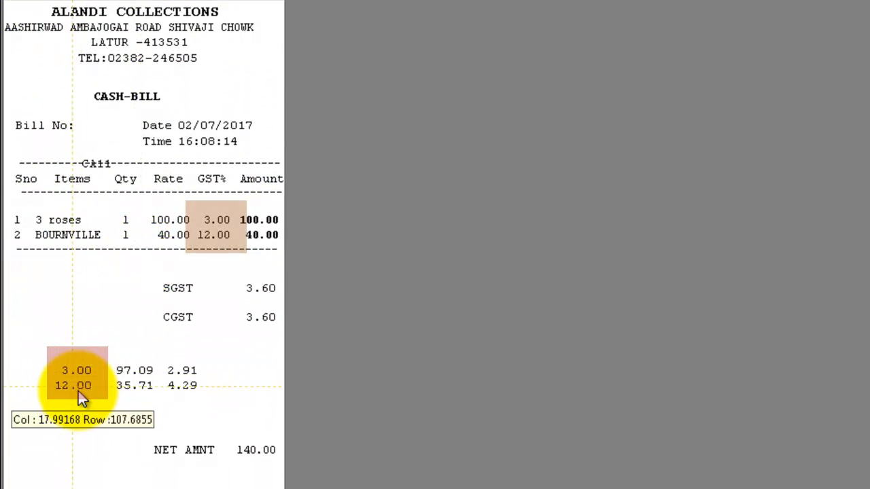
pyautogui.moveTo(106, 373)
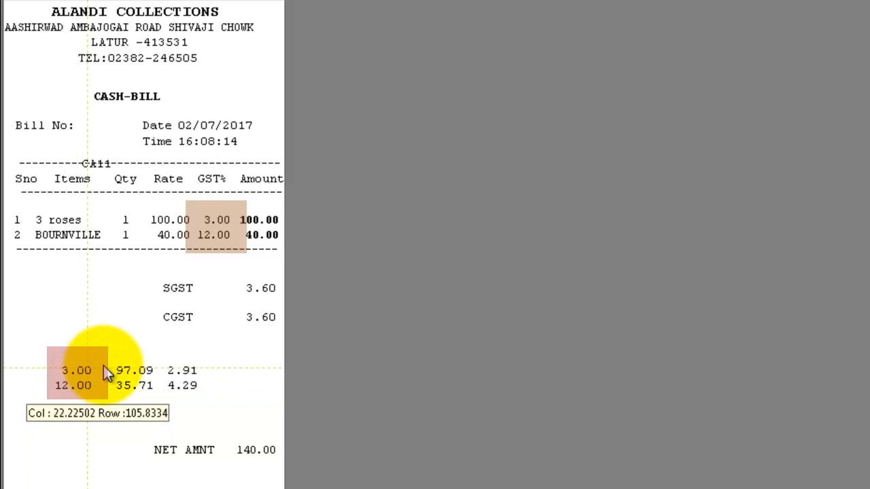
pyautogui.moveTo(136, 380)
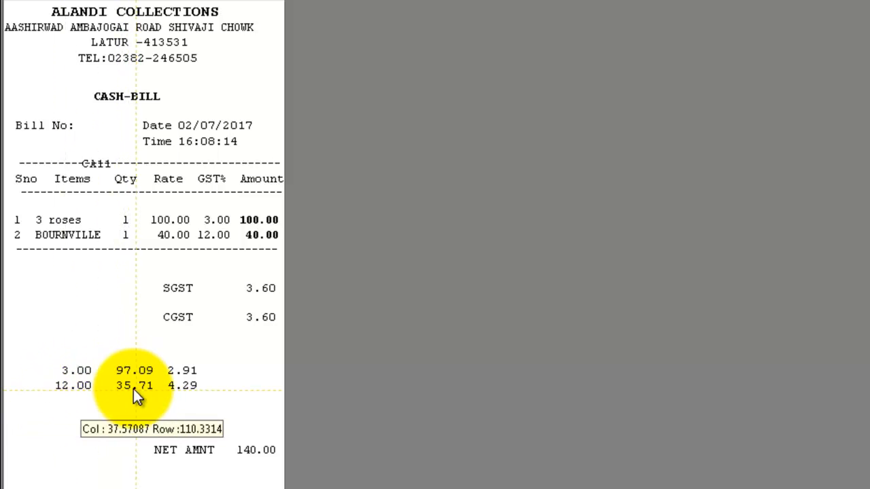
pyautogui.moveTo(193, 384)
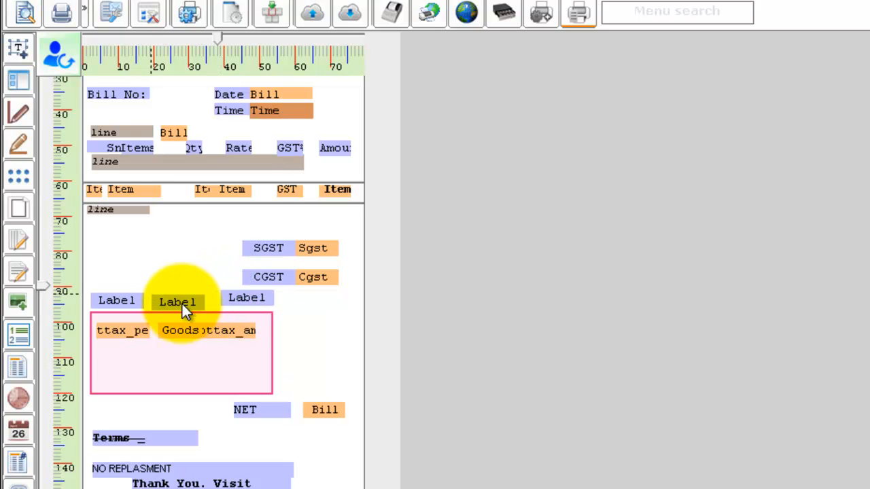
# Rename the first summary heading label to TAX%
pyautogui.doubleClick(117, 300)
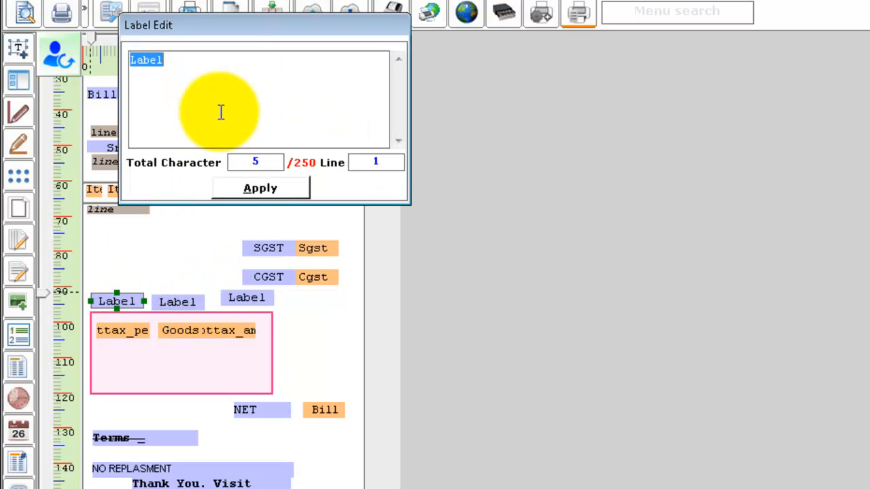
pyautogui.write('TAX')
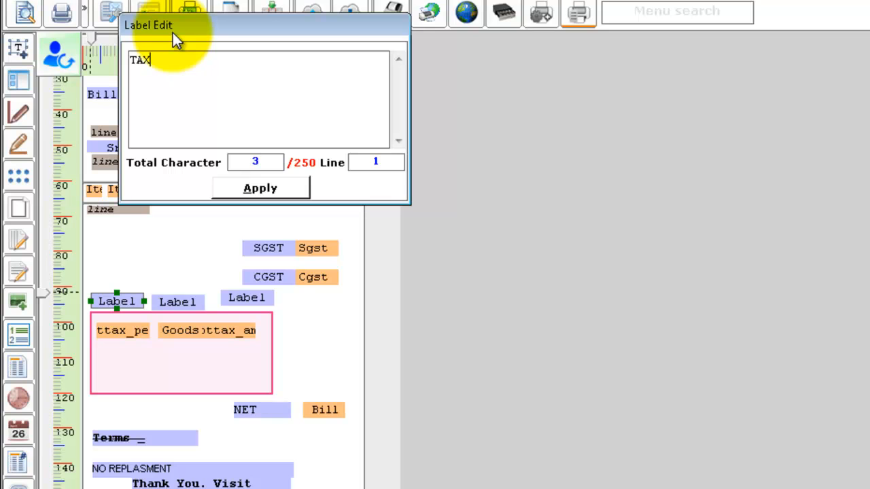
pyautogui.write('%')
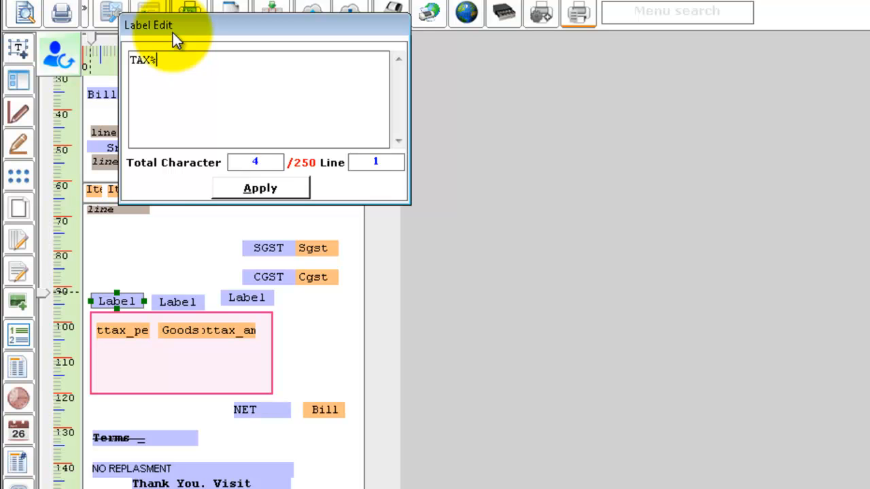
pyautogui.click(260, 188)
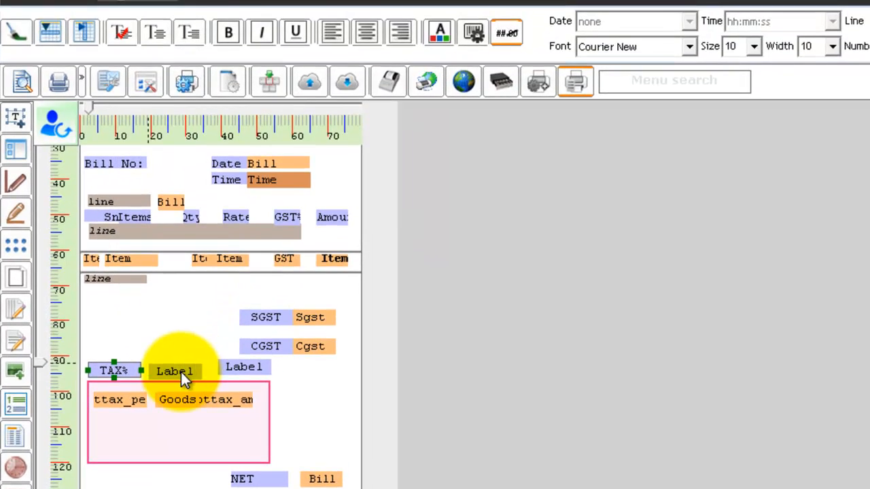
# Rename the second and third heading labels to Goods and Tax
pyautogui.doubleClick(174, 371)
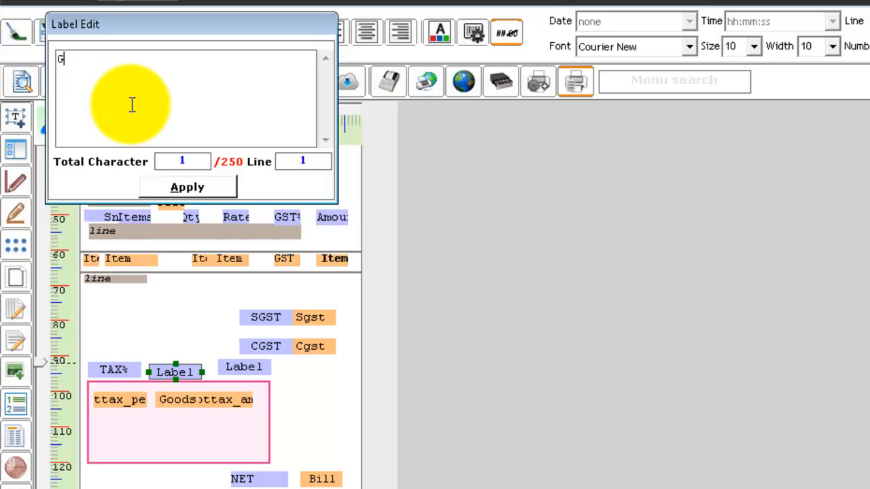
pyautogui.write('oods')
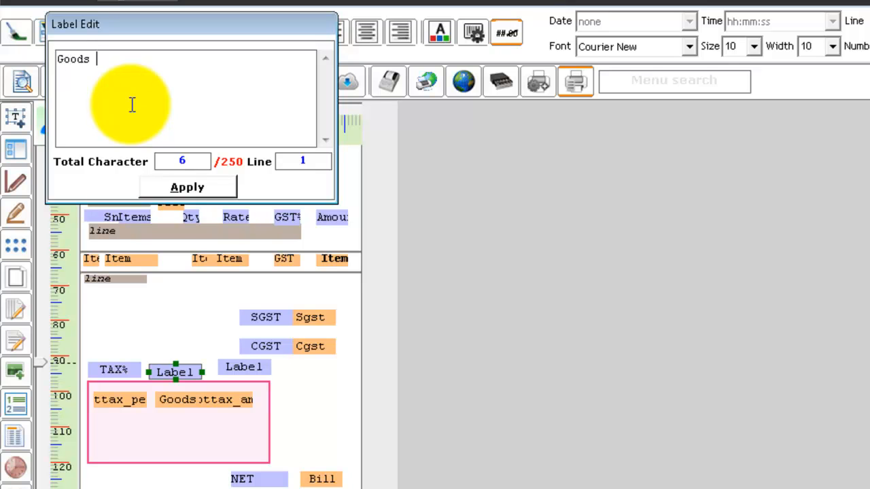
pyautogui.write('Val')
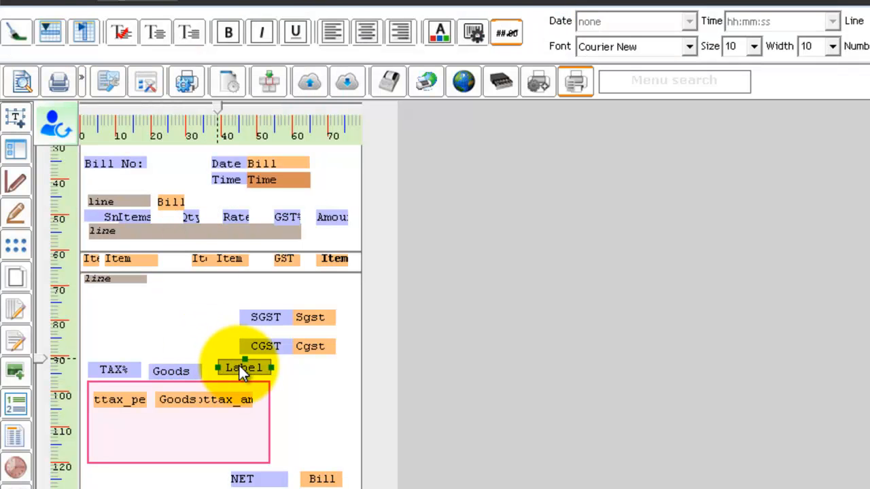
pyautogui.doubleClick(243, 367)
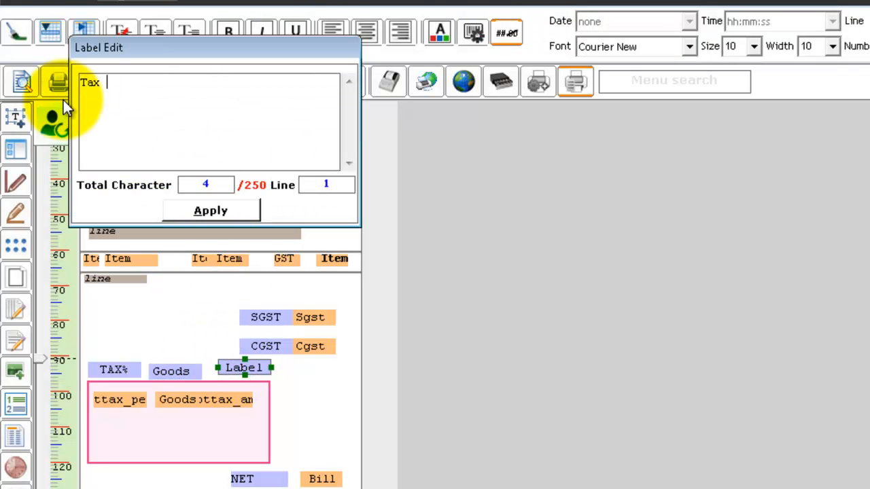
pyautogui.click(210, 209)
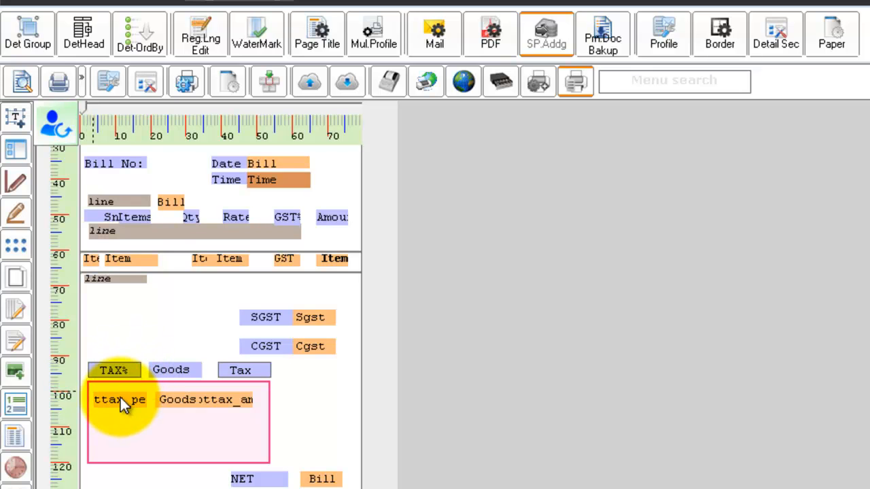
pyautogui.moveTo(115, 408)
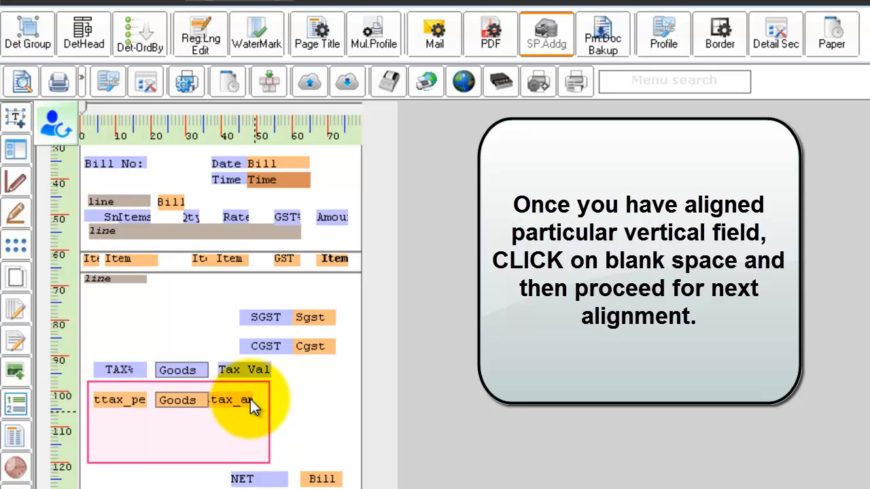
# Vertically align the tax amount field under its Tax heading
pyautogui.click(231, 399)
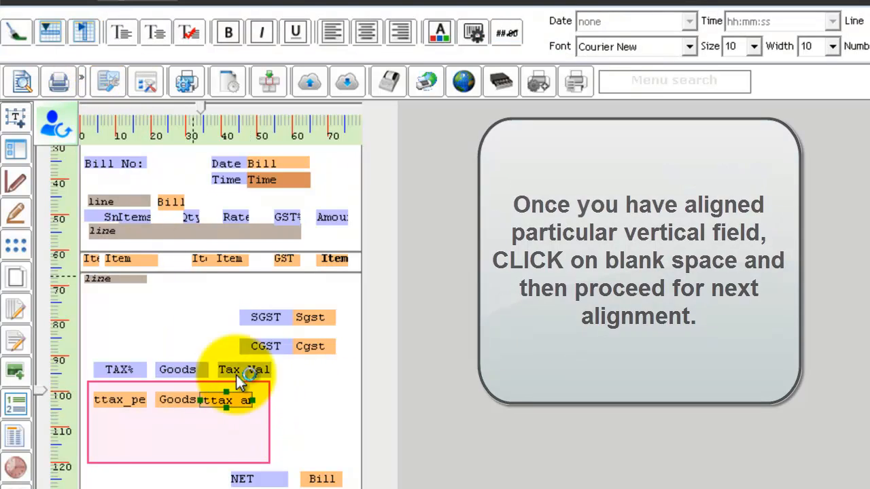
pyautogui.click(285, 381)
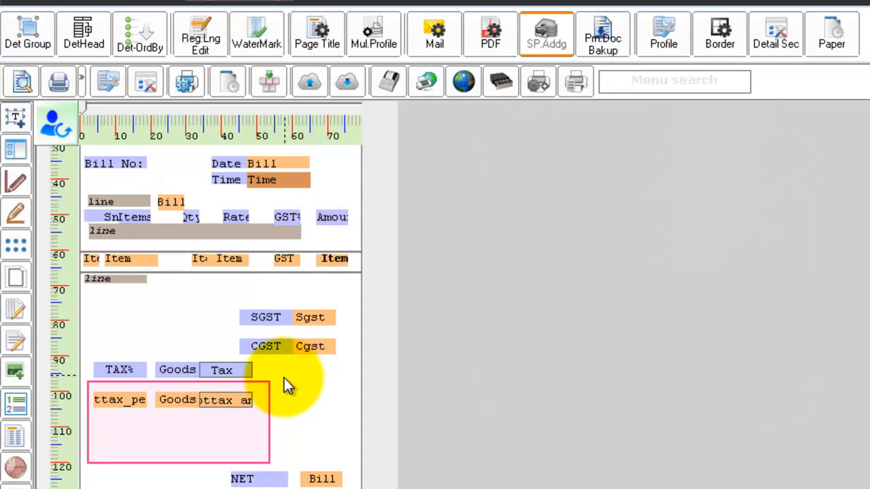